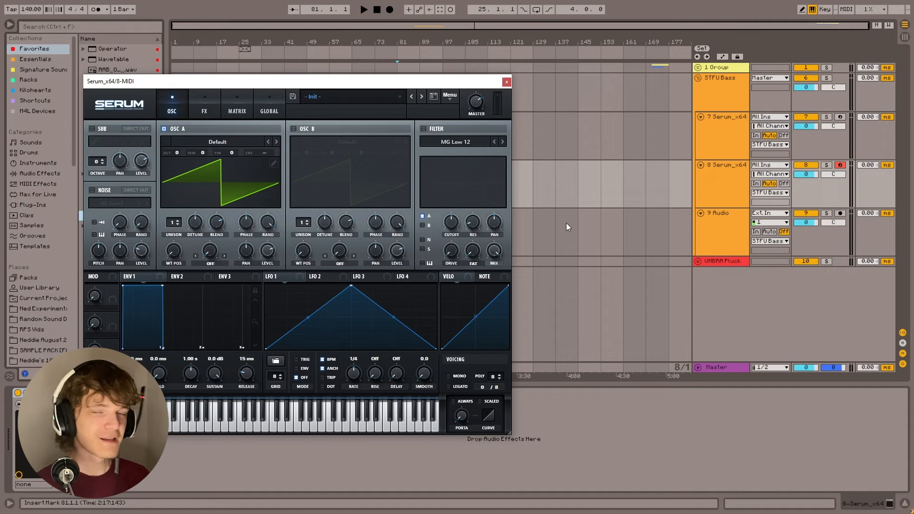
mouse_move(335, 238)
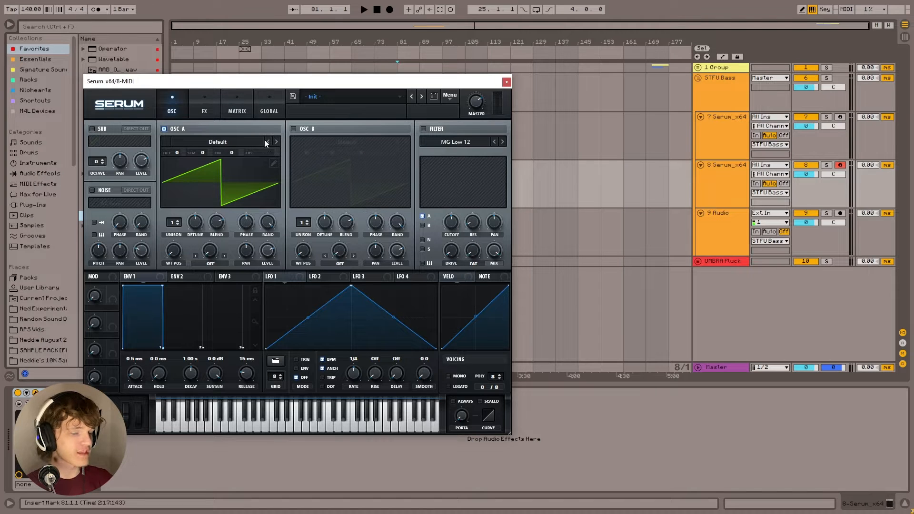
Load the Analog > Basic Shapes wavetable into oscillator A for a pure sine.
left_click(265, 142)
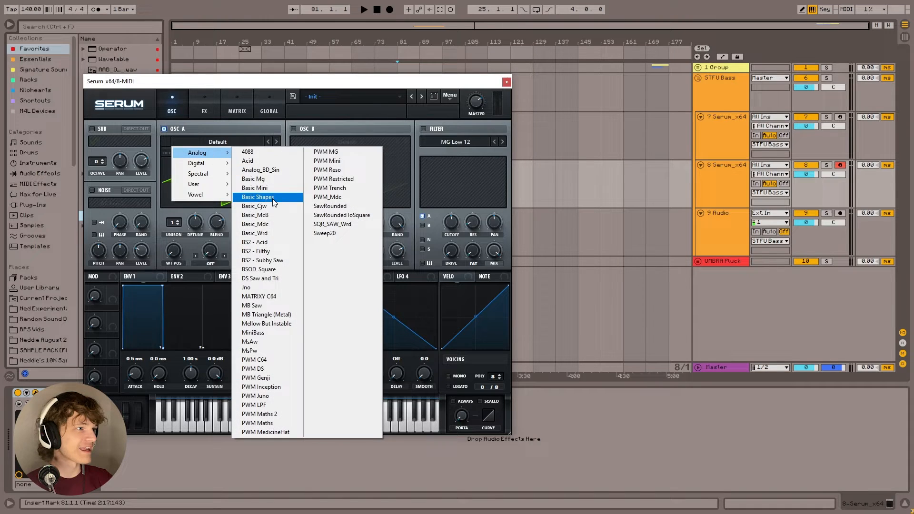
left_click(258, 196)
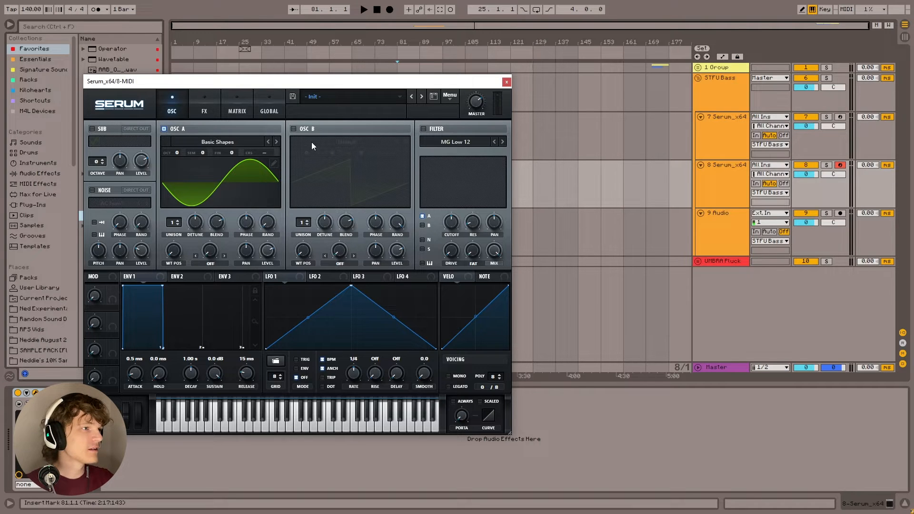
Enable oscillator B with the Digital > HarmonicSeries wavetable loaded.
left_click(296, 129)
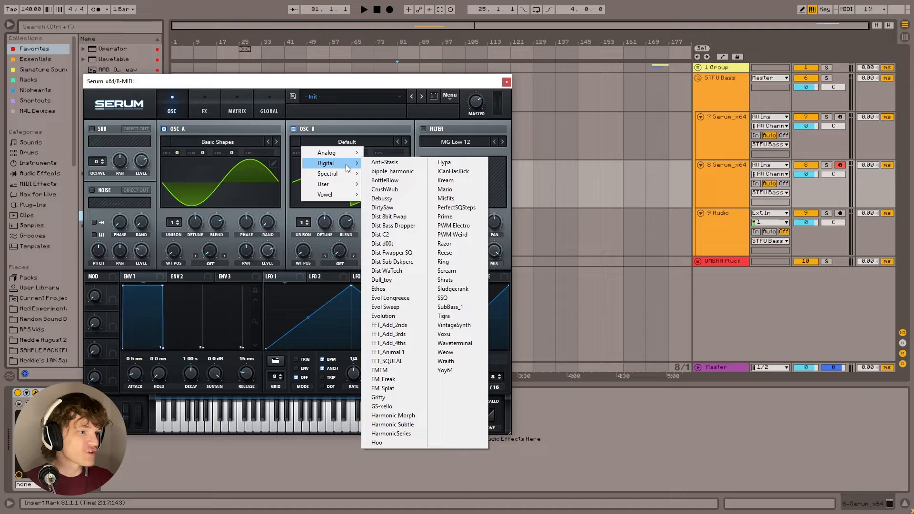
mouse_move(394, 433)
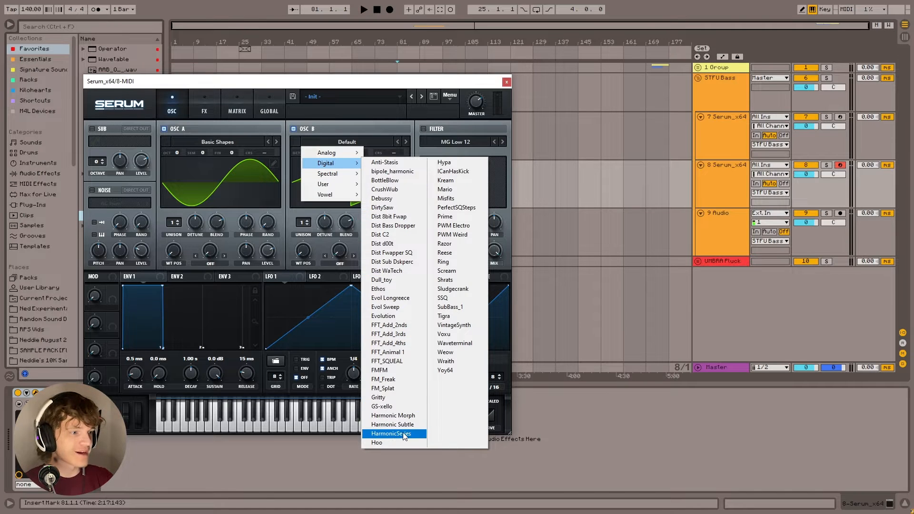
left_click(398, 434)
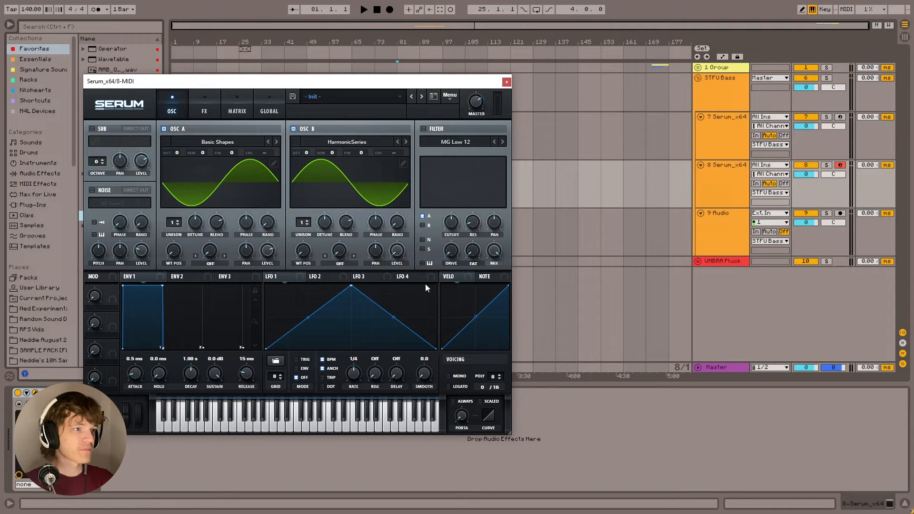
mouse_move(430, 239)
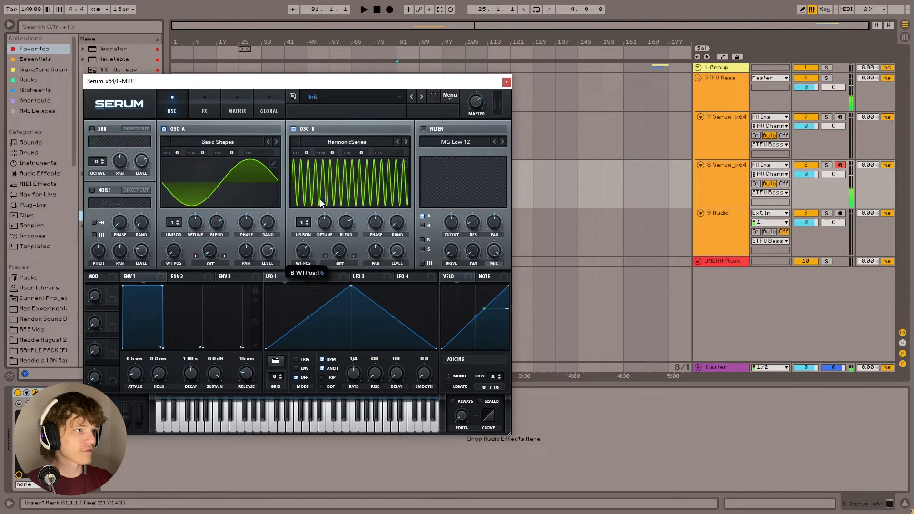
Sweep oscillator B's WT POS through its harmonic frames and back to the plain sine.
left_click_drag(302, 249, 308, 259)
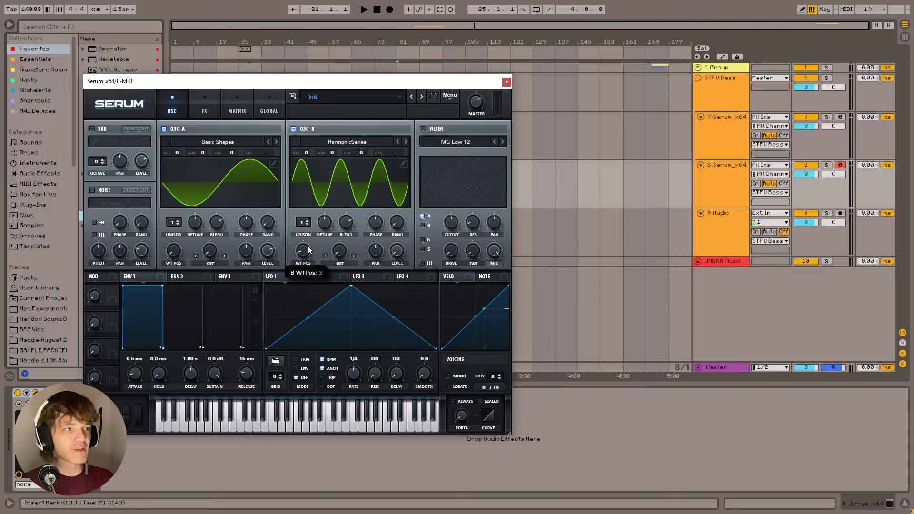
left_click_drag(303, 250, 302, 241)
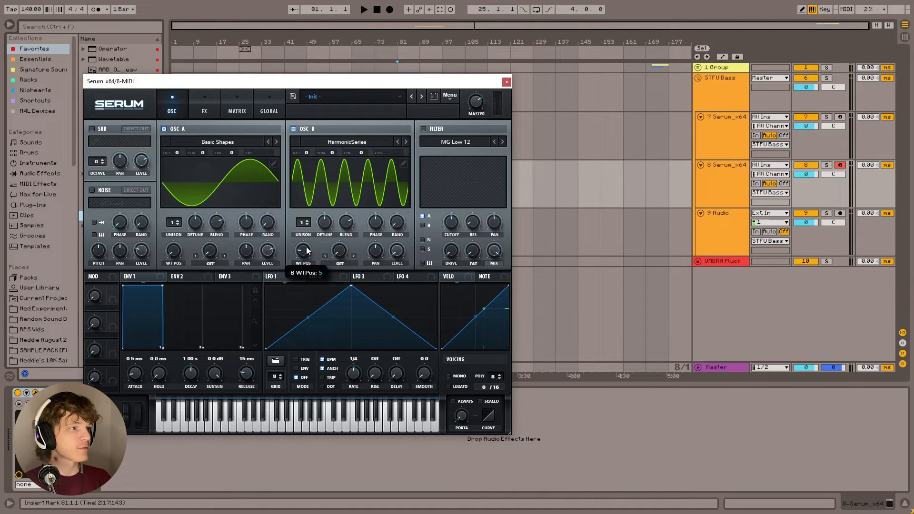
left_click_drag(303, 250, 302, 247)
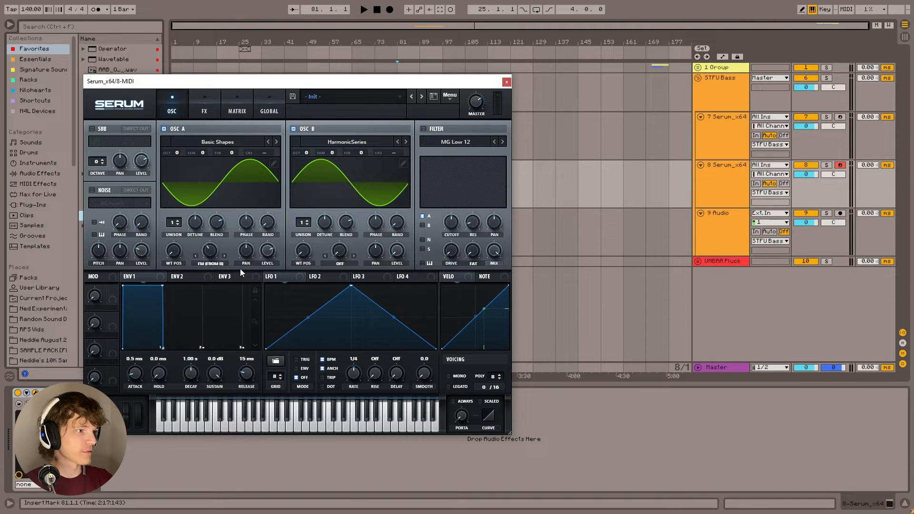
mouse_move(274, 284)
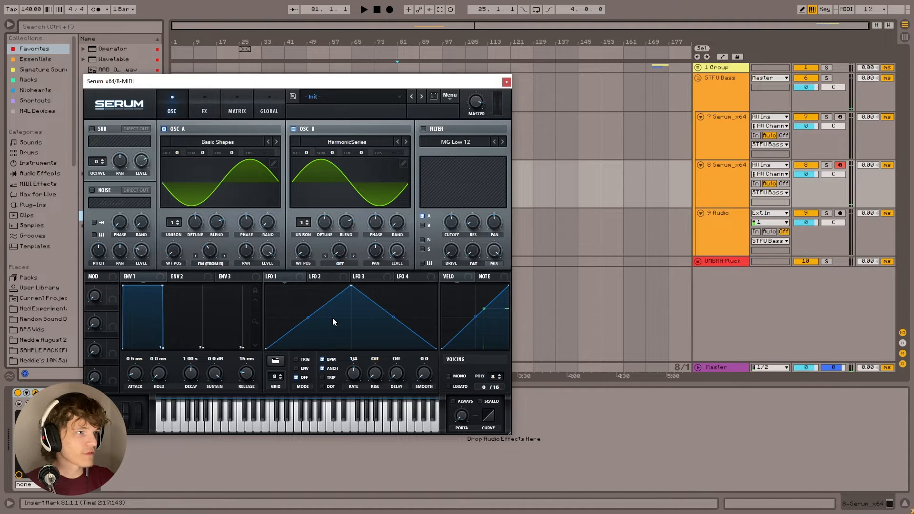
mouse_move(258, 249)
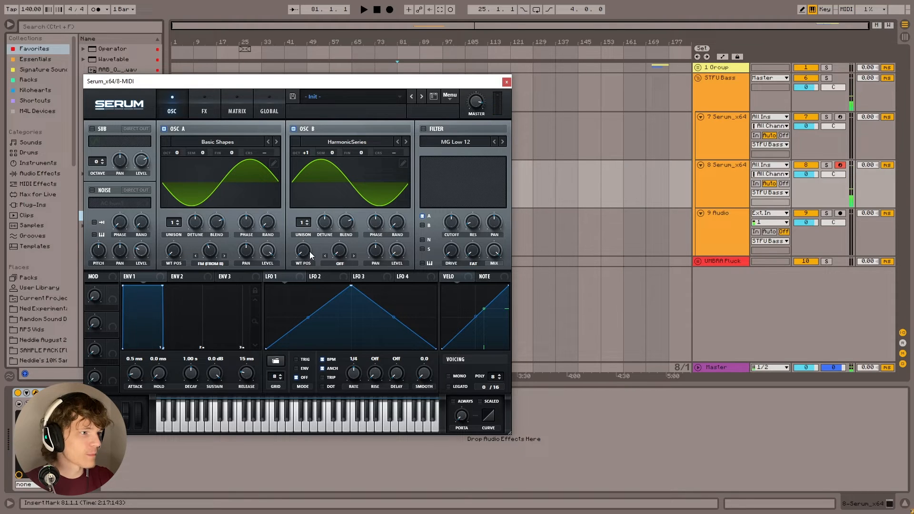
mouse_move(302, 251)
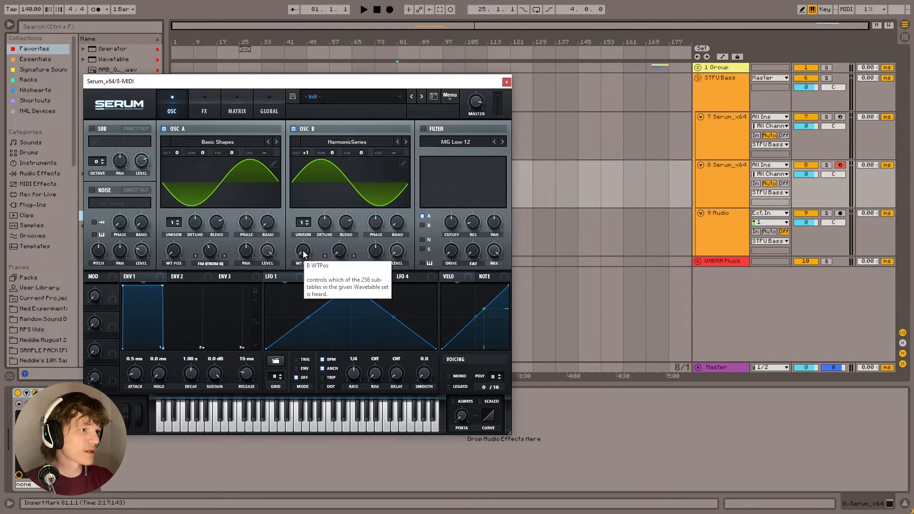
Raise oscillator B's WT POS to a dense, high-harmonic frame.
left_click_drag(303, 251, 303, 242)
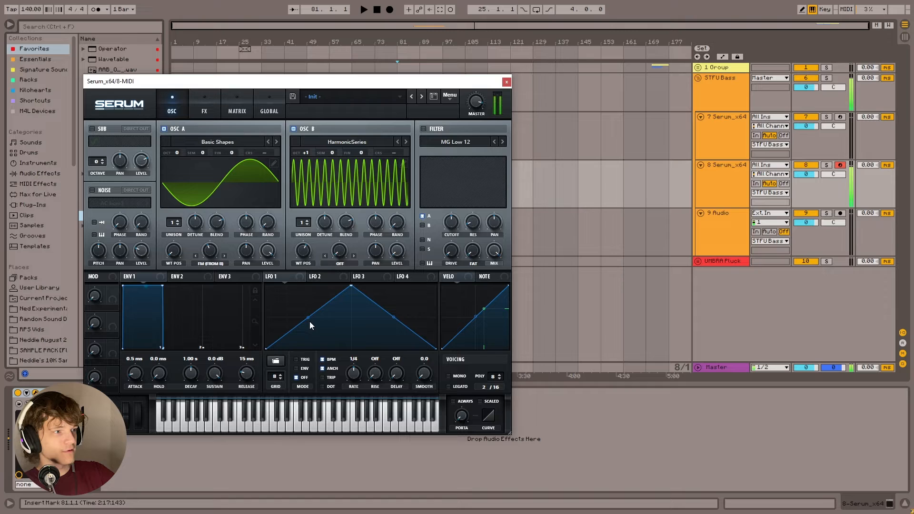
mouse_move(330, 320)
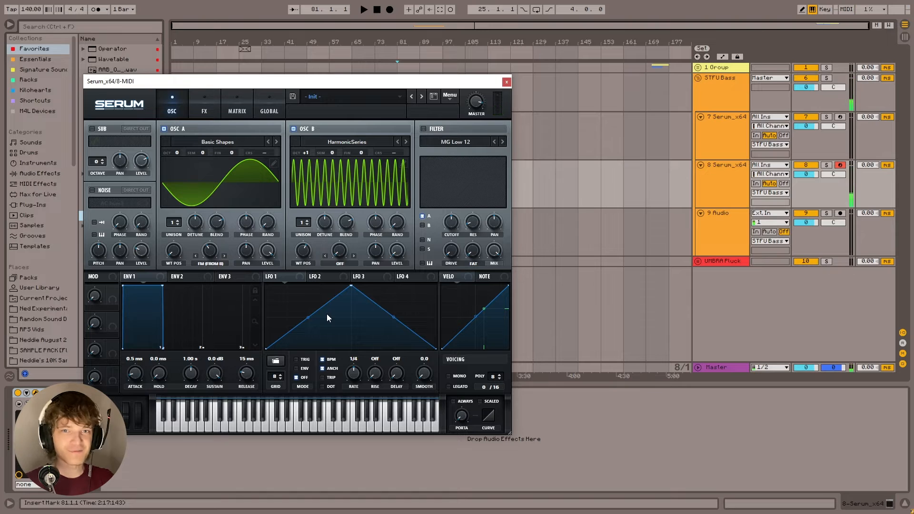
mouse_move(385, 332)
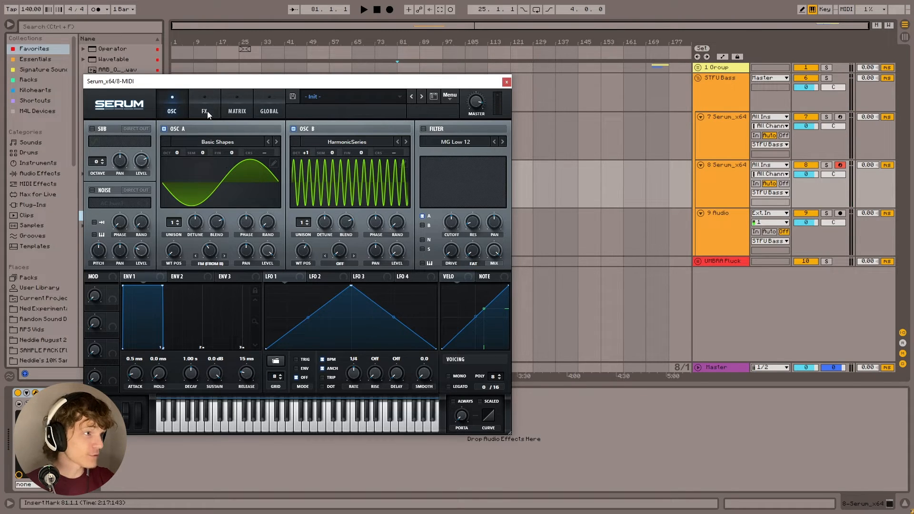
Enable the Distortion effect in Tube mode in the FX rack, then return to OSC.
left_click(205, 112)
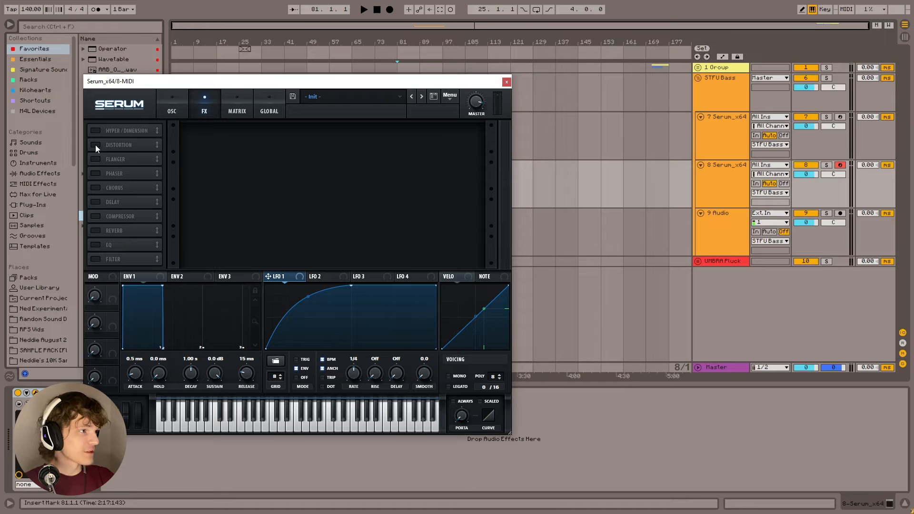
left_click(94, 144)
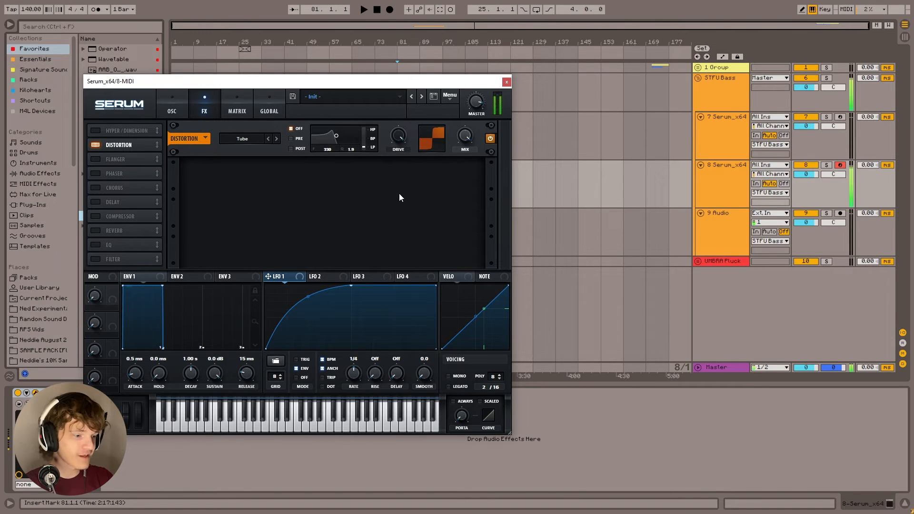
left_click(173, 103)
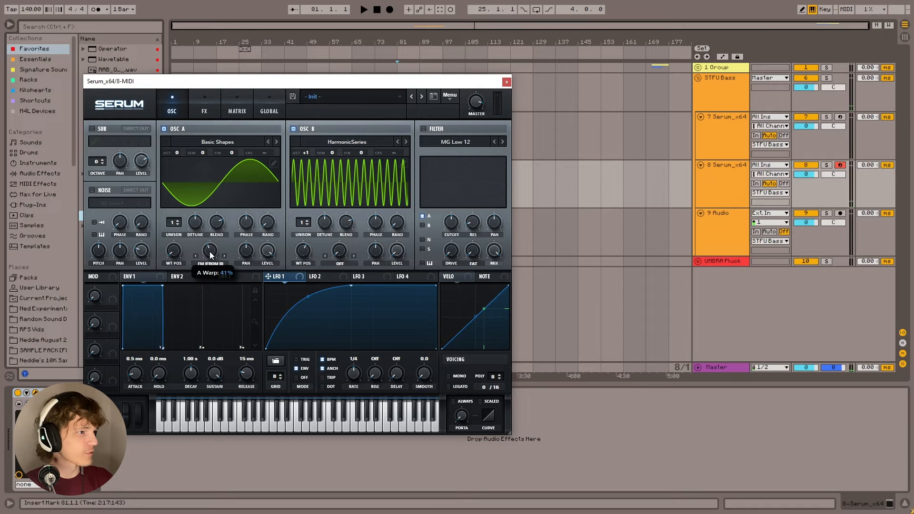
Enable the Filter effect (MG Low 6) ahead of the Tube distortion.
left_click(203, 103)
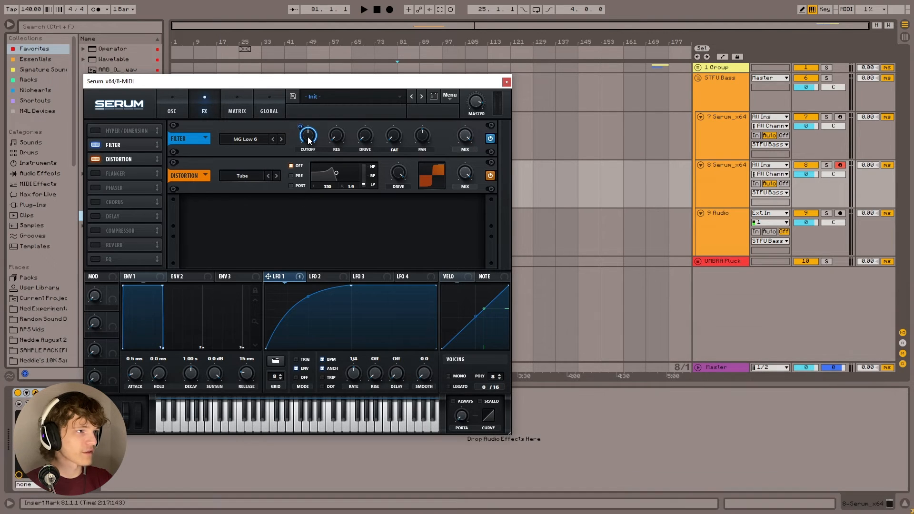
Route LFO 1 to the FX Filter cutoff and enable a Compressor after the distortion.
left_click_drag(308, 135, 307, 140)
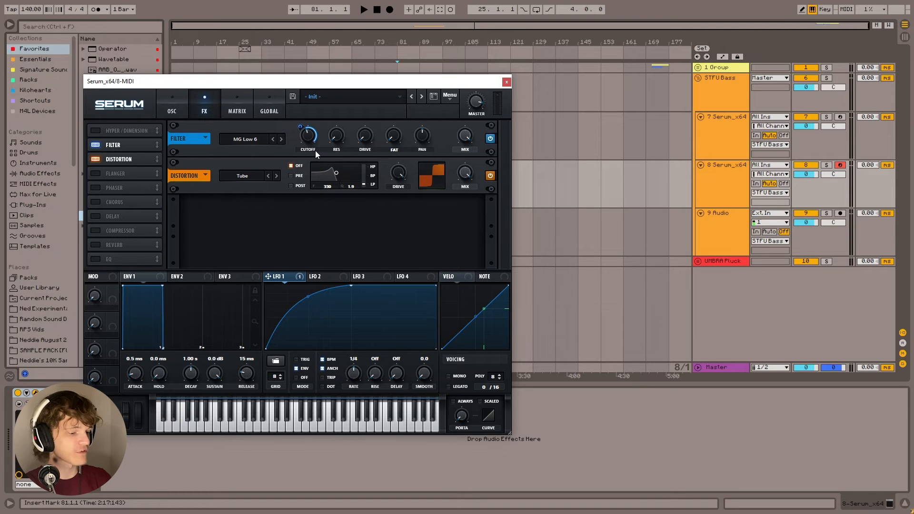
mouse_move(311, 138)
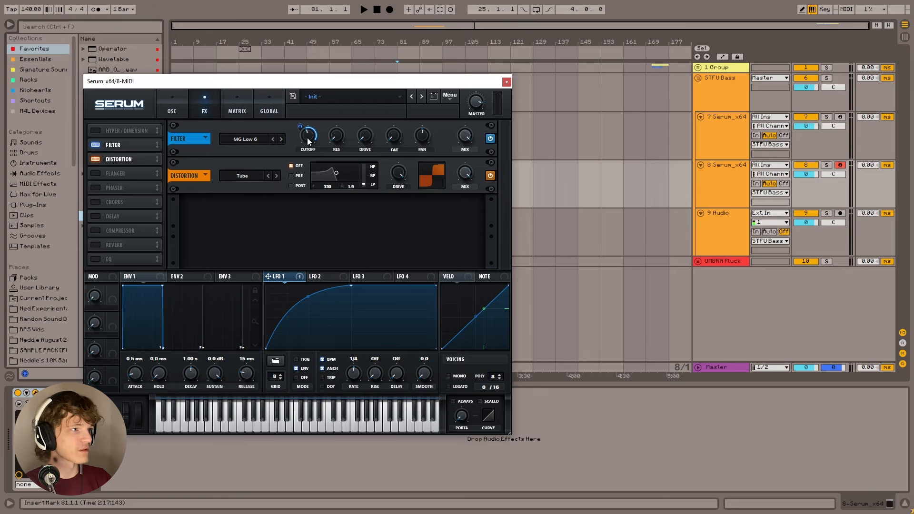
mouse_move(251, 115)
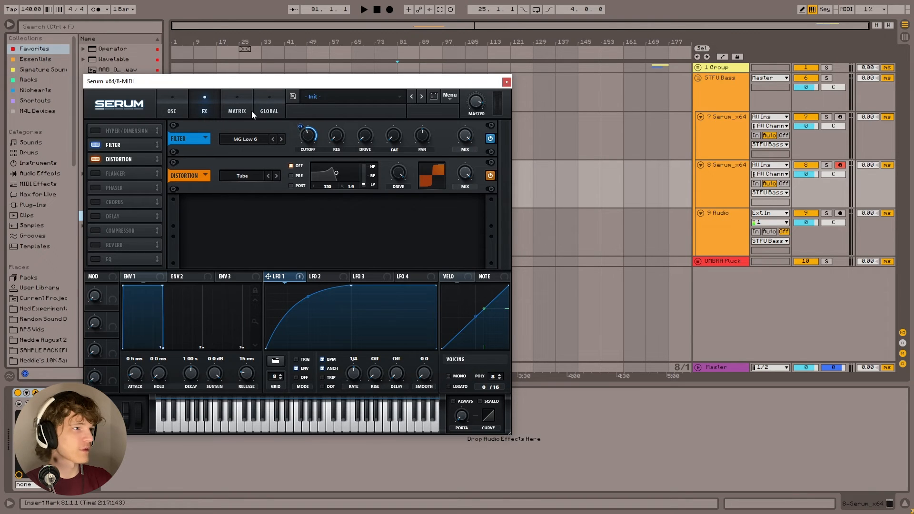
left_click(236, 111)
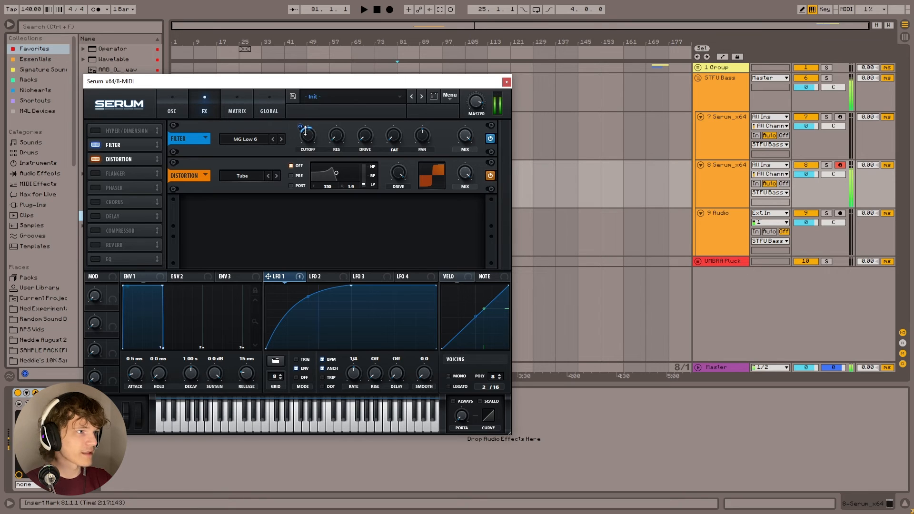
left_click_drag(308, 135, 308, 134)
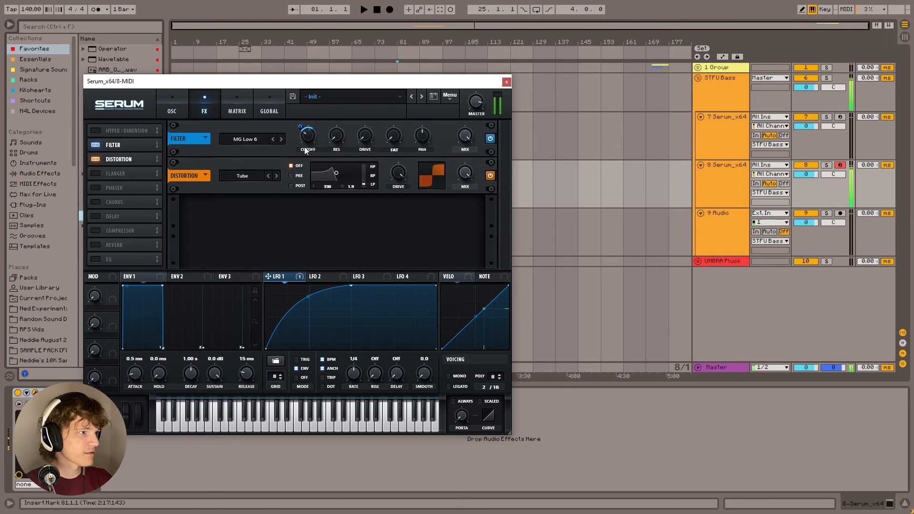
left_click(119, 230)
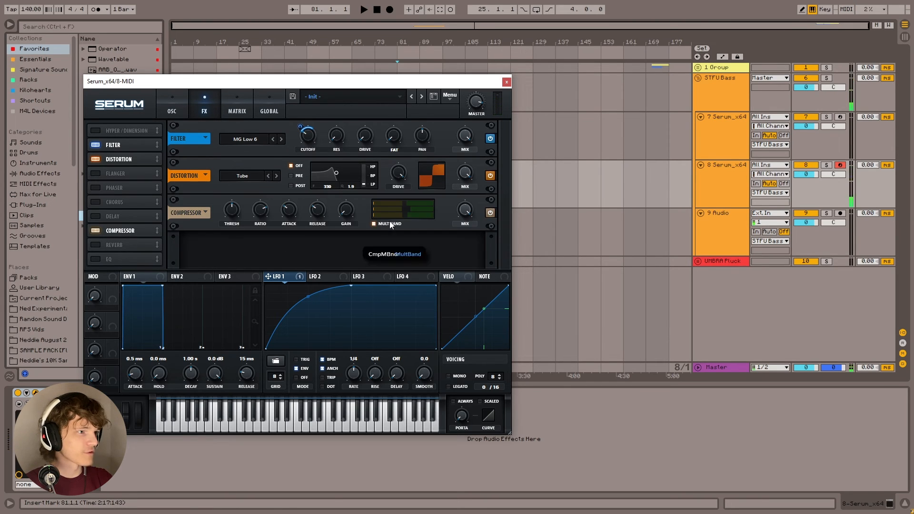